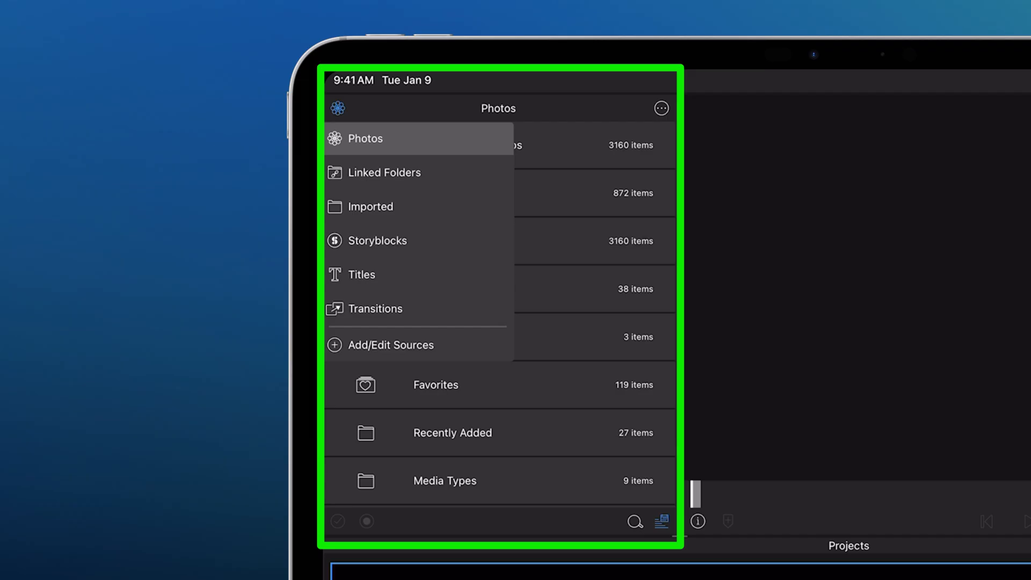
- Browse the Photos library's Videos collection and scroll through the clip grid
{"action": "left_click", "coordinate": [365, 138]}
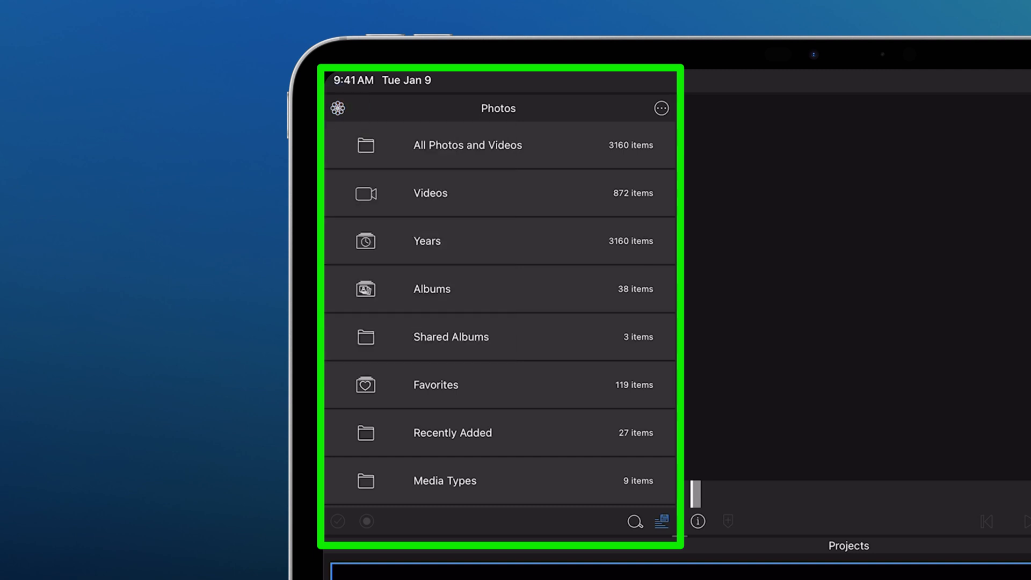
{"action": "left_click", "coordinate": [430, 192]}
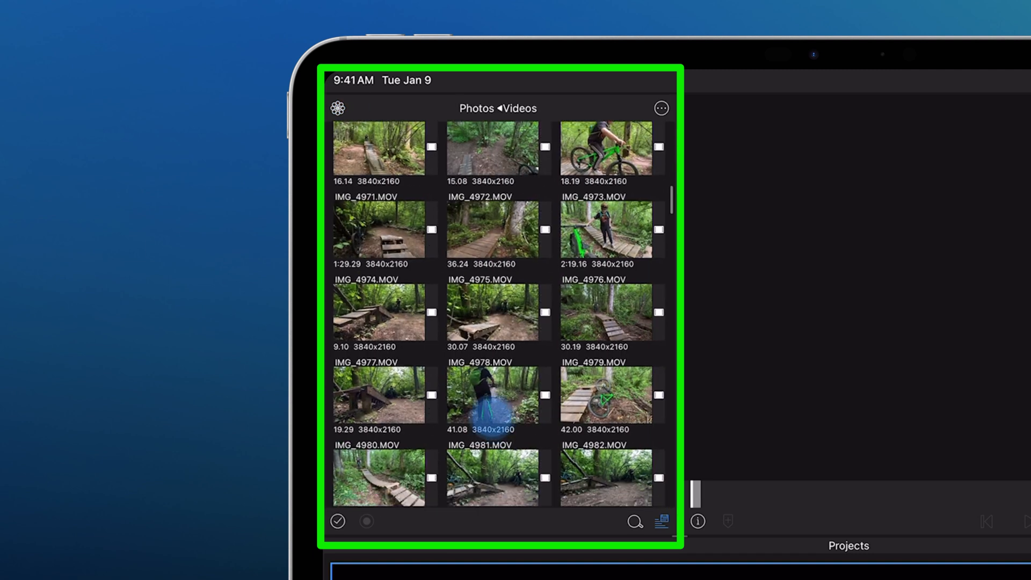
{"action": "scroll", "scroll_direction": "down", "scroll_amount": 3}
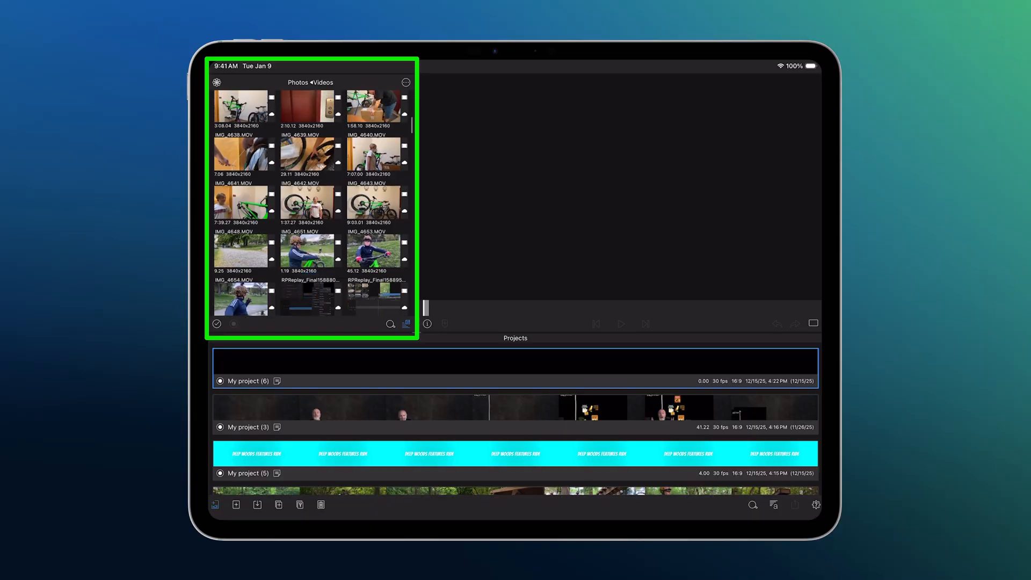
{"action": "scroll", "scroll_direction": "up", "scroll_amount": 3}
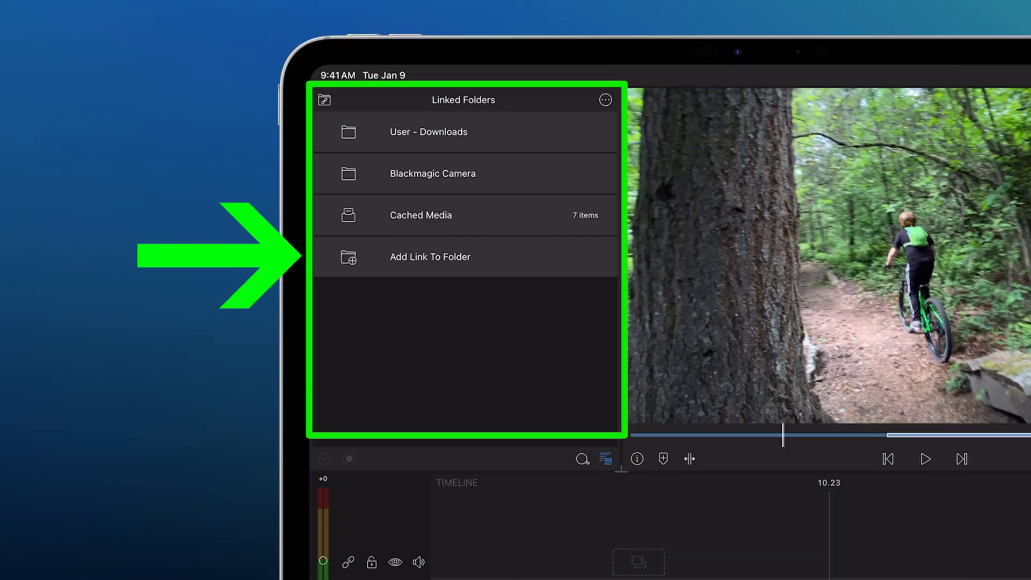
- Open the Add Link To Folder picker and close it without linking a folder
{"action": "left_click", "coordinate": [429, 256]}
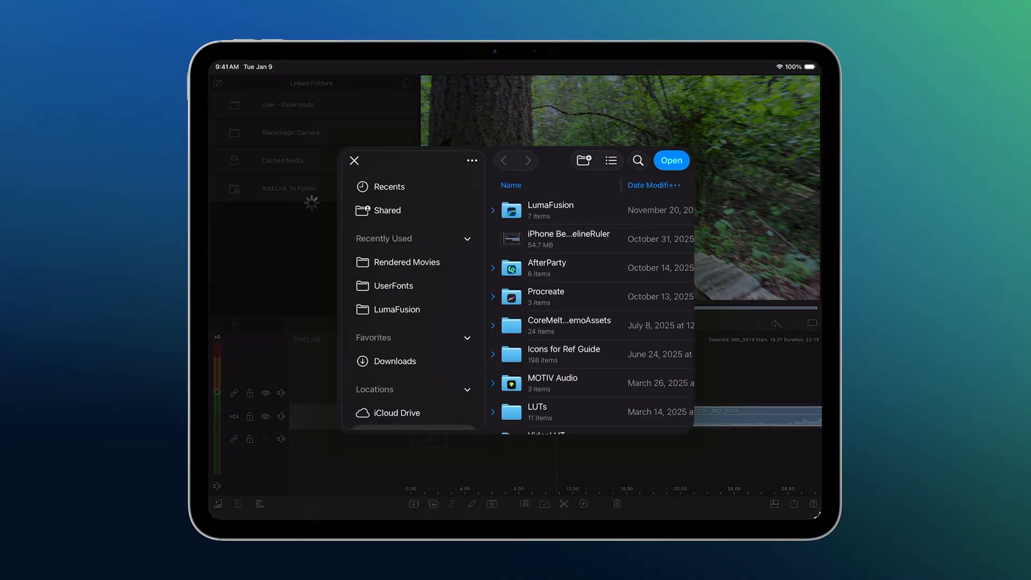
{"action": "left_click", "coordinate": [354, 160]}
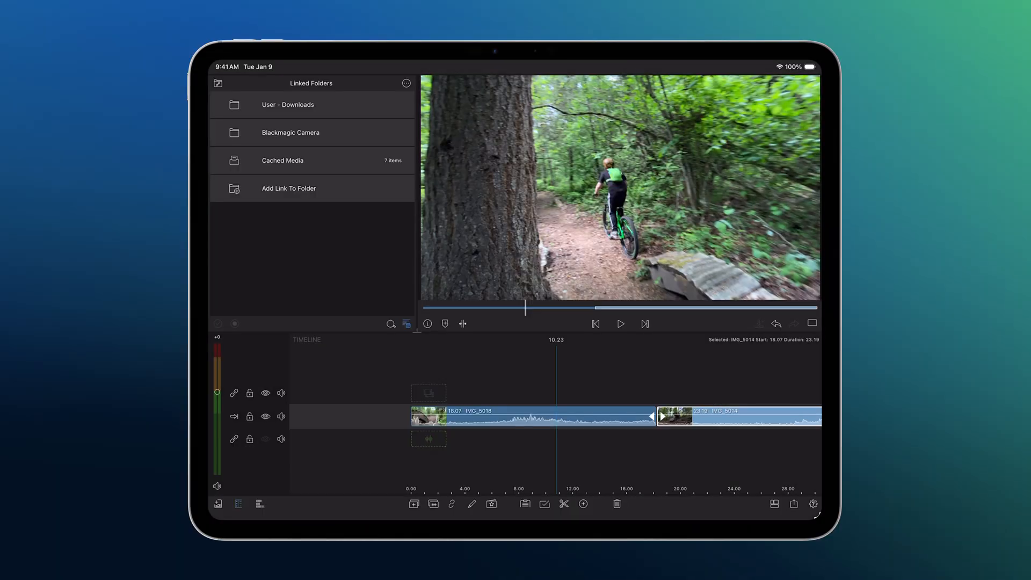
- Reveal the library's ••• actions (Import Media, Find selected clip in library)
{"action": "left_click", "coordinate": [407, 82]}
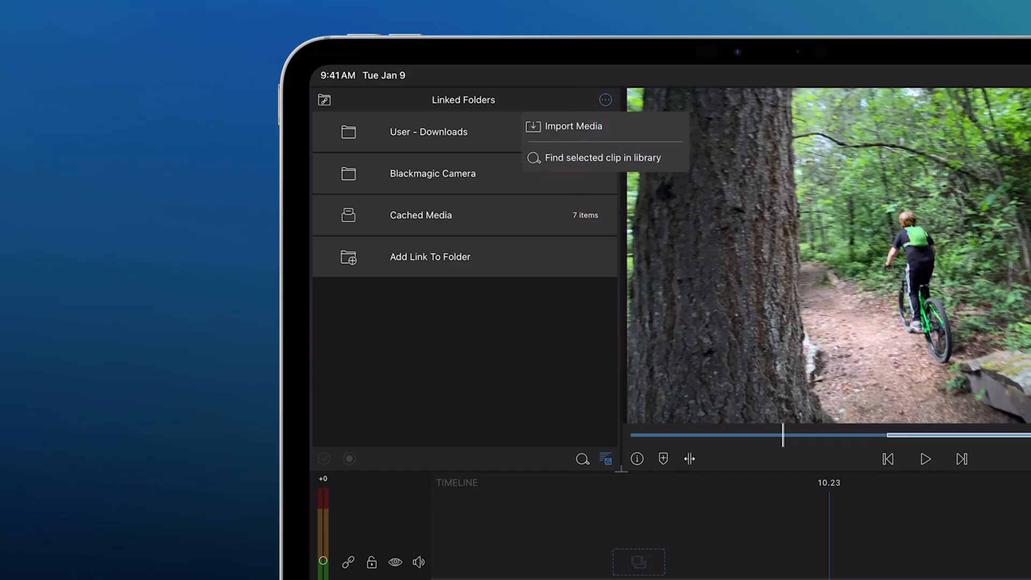
{"action": "left_click", "coordinate": [573, 126]}
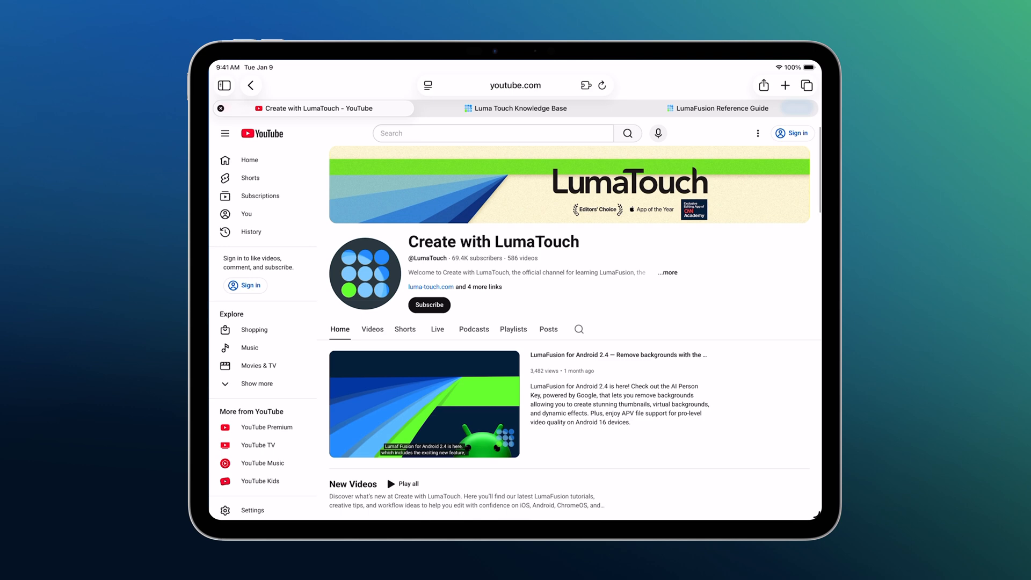
- Scroll the Create with LumaTouch channel to its New Videos and Start Here playlists
{"action": "scroll", "scroll_direction": "down", "scroll_amount": 3}
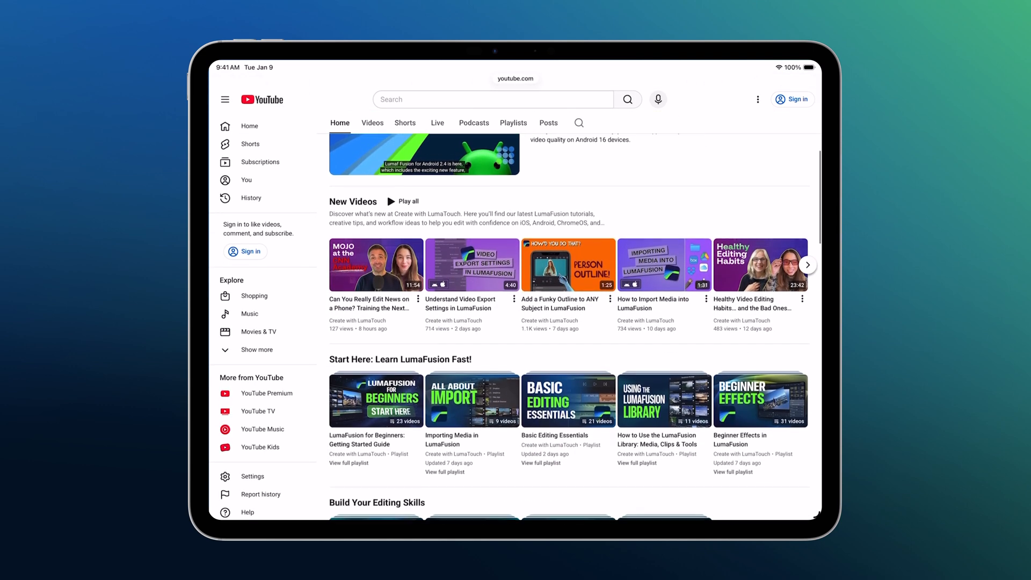
{"action": "scroll", "scroll_direction": "down", "scroll_amount": 3}
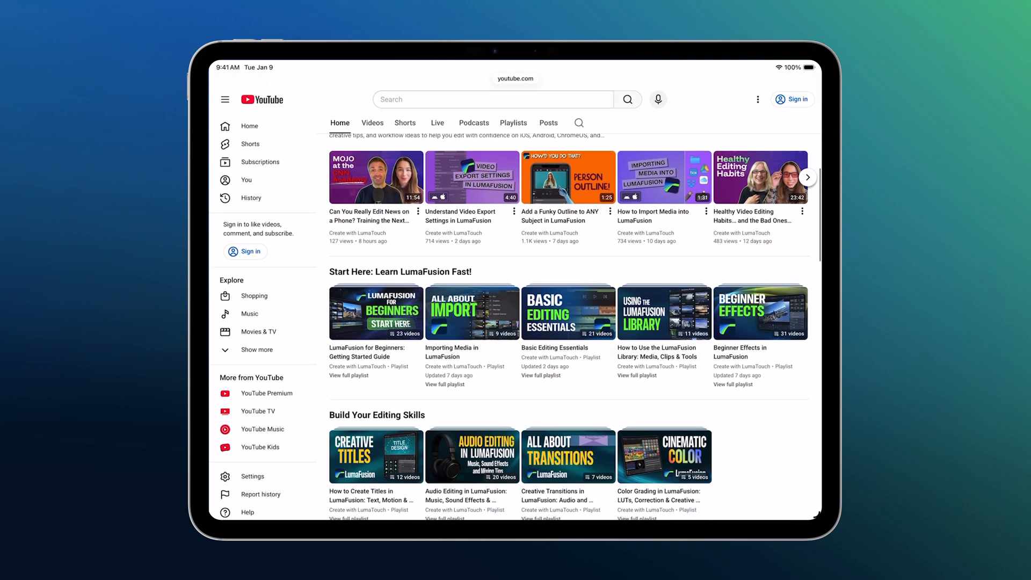